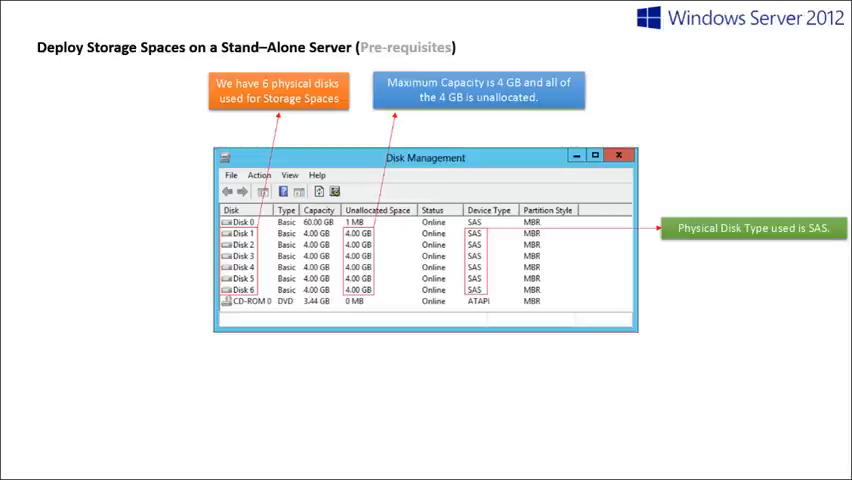
mouse_move(746, 272)
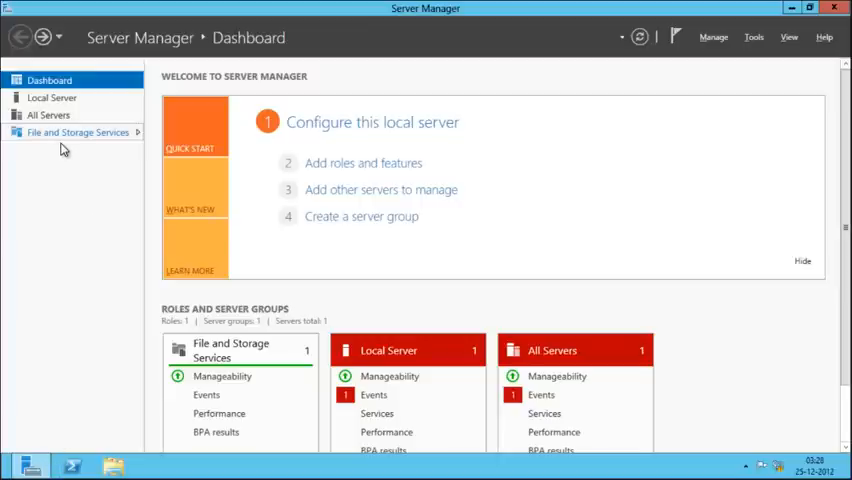
Show Storage Pools under File and Storage Services, listing the Primordial pool's six 4 GB disks.
left_click(77, 132)
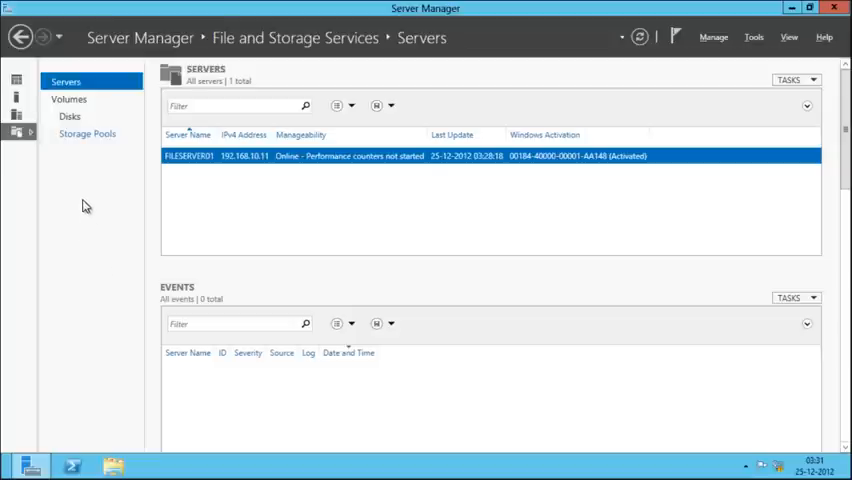
mouse_move(130, 140)
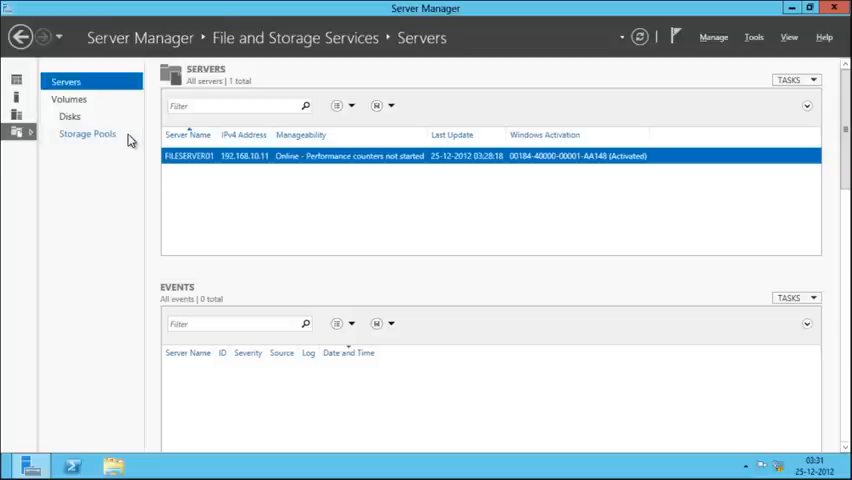
left_click(87, 133)
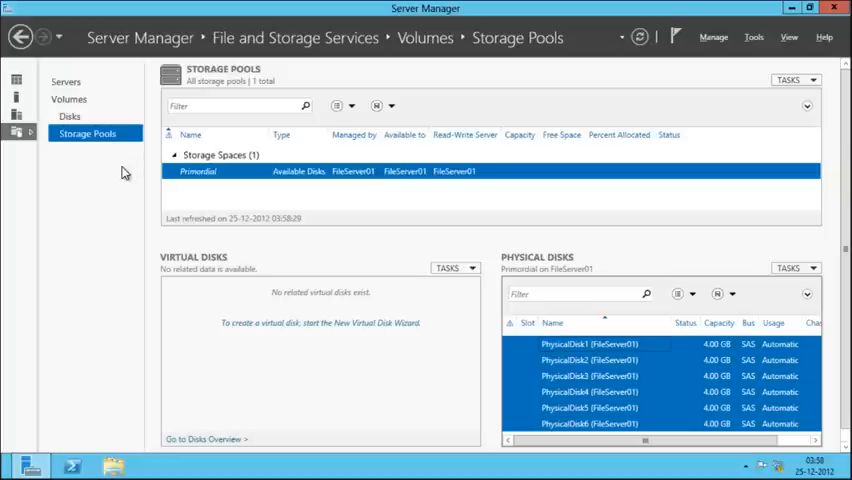
mouse_move(107, 201)
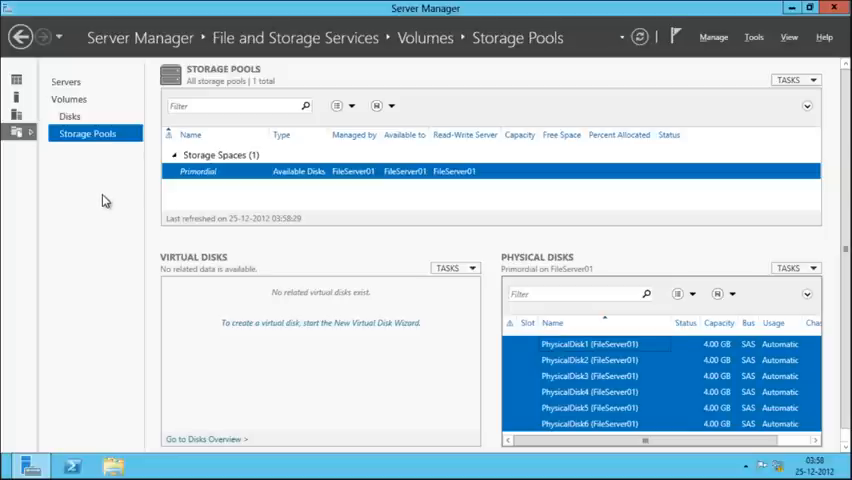
mouse_move(103, 202)
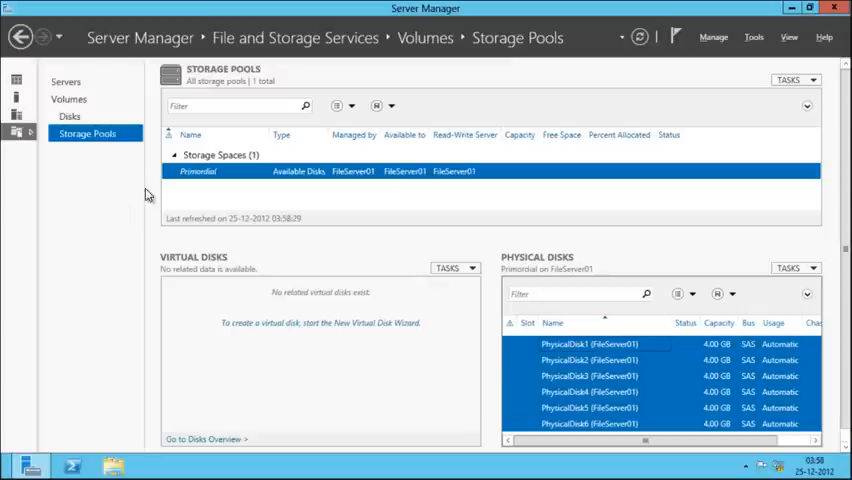
mouse_move(213, 183)
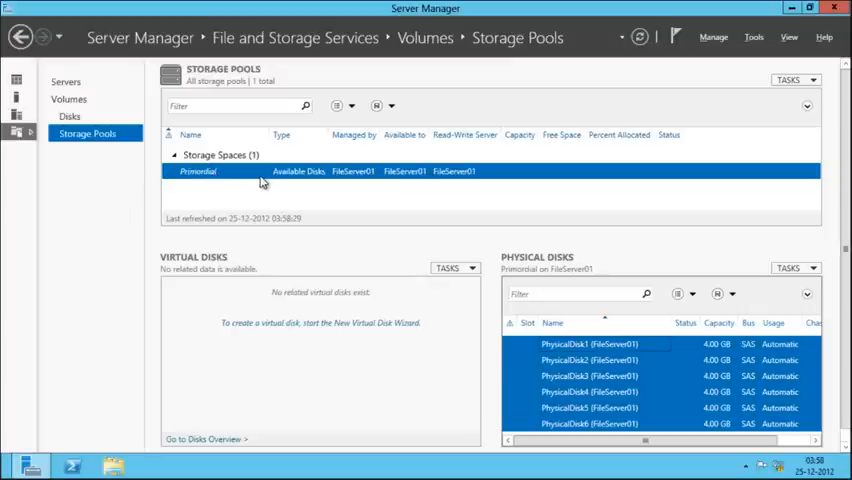
mouse_move(202, 183)
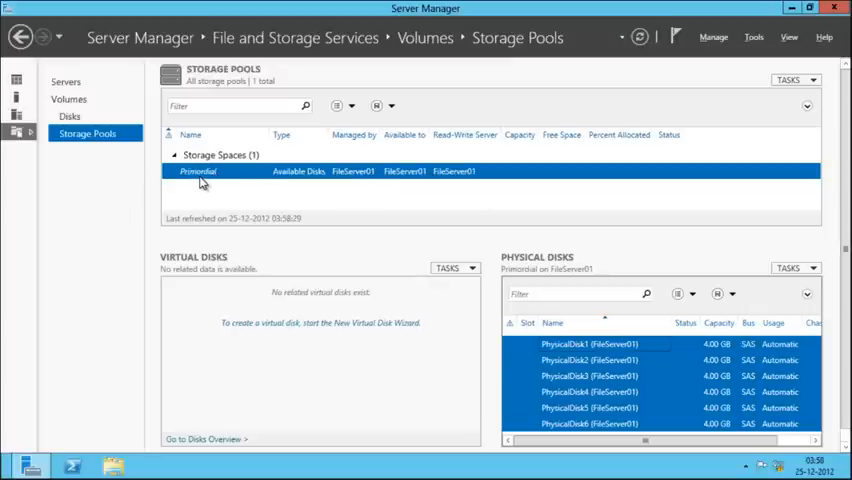
mouse_move(258, 185)
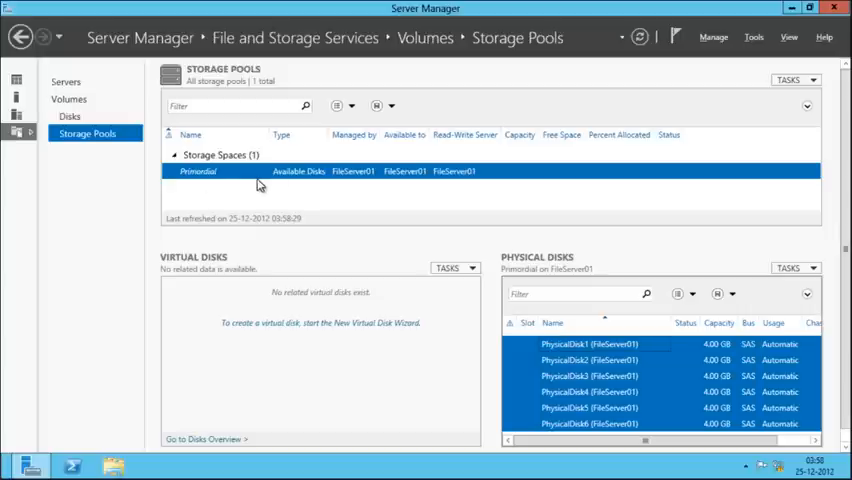
mouse_move(296, 210)
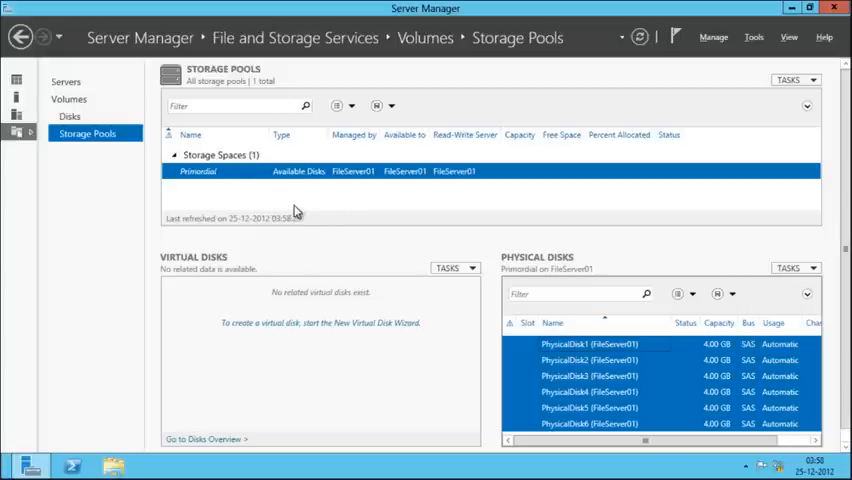
mouse_move(648, 430)
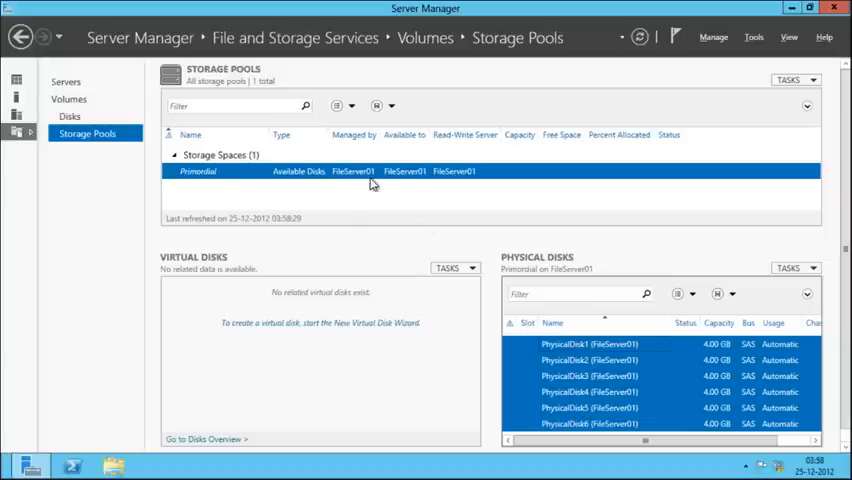
mouse_move(519, 389)
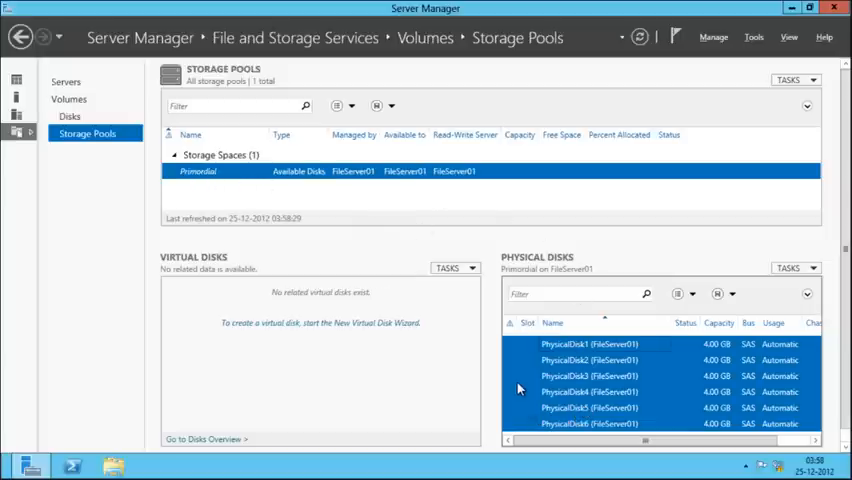
mouse_move(521, 367)
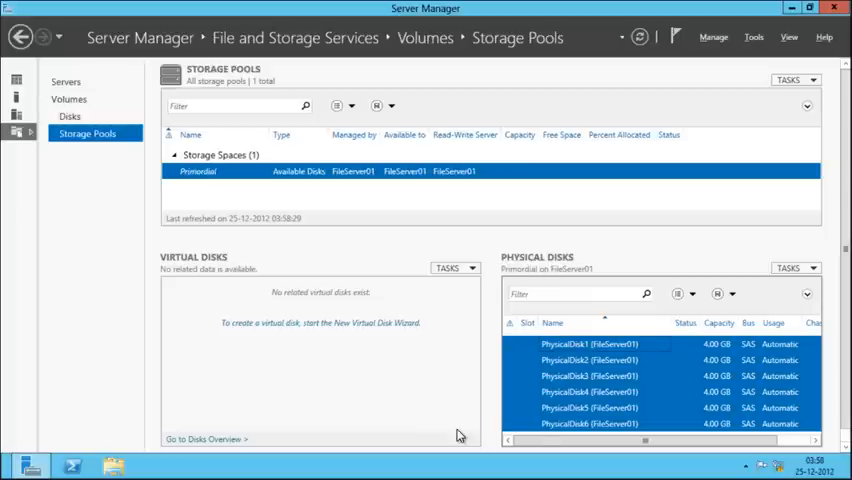
mouse_move(199, 387)
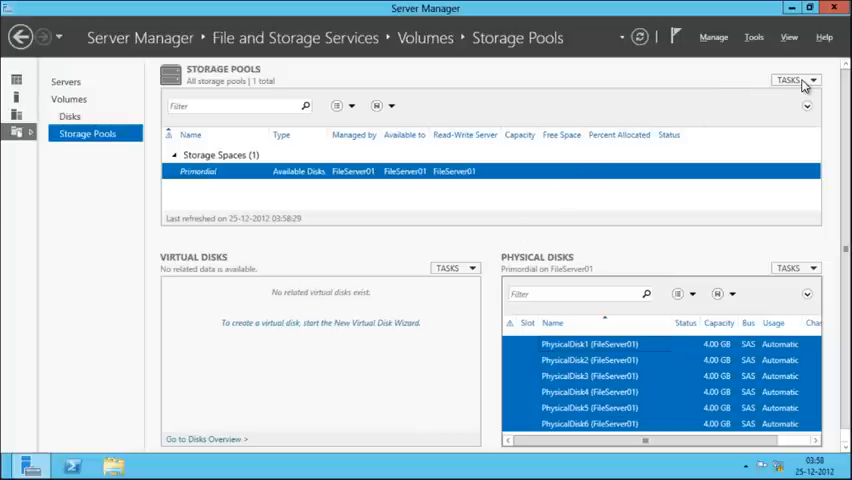
Launch the New Storage Pool Wizard from the Storage Pools tasks menu and pass its introduction.
left_click(797, 80)
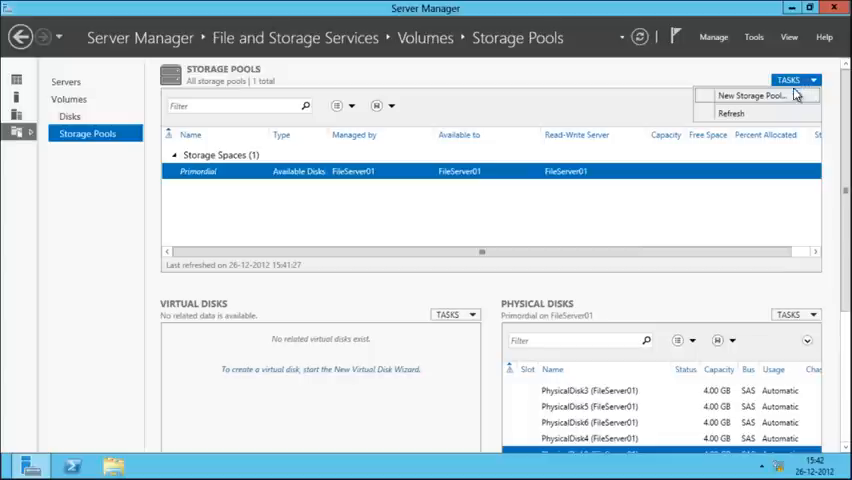
mouse_move(793, 99)
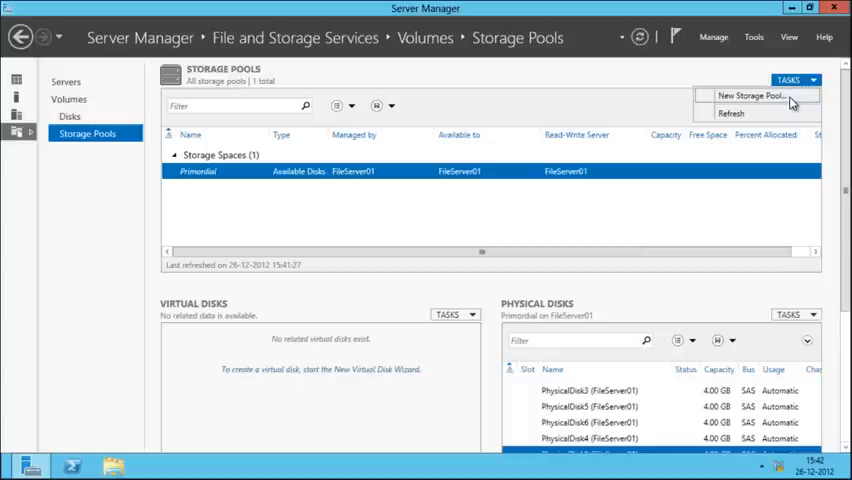
left_click(750, 94)
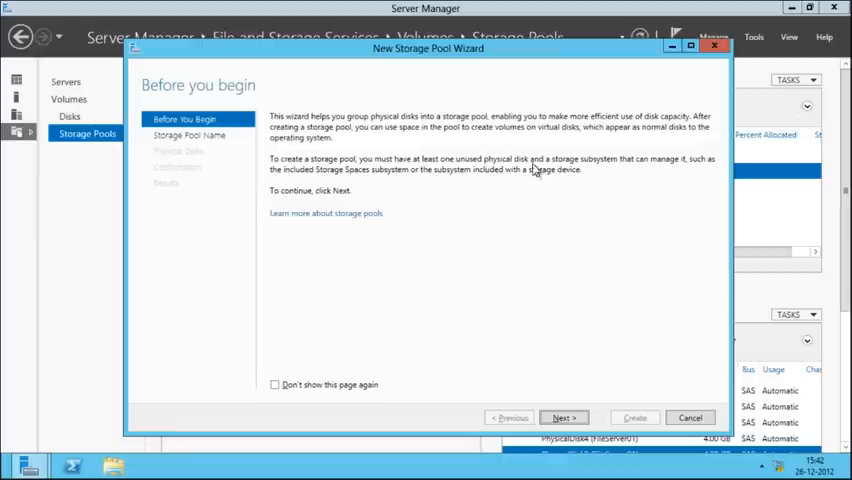
mouse_move(540, 65)
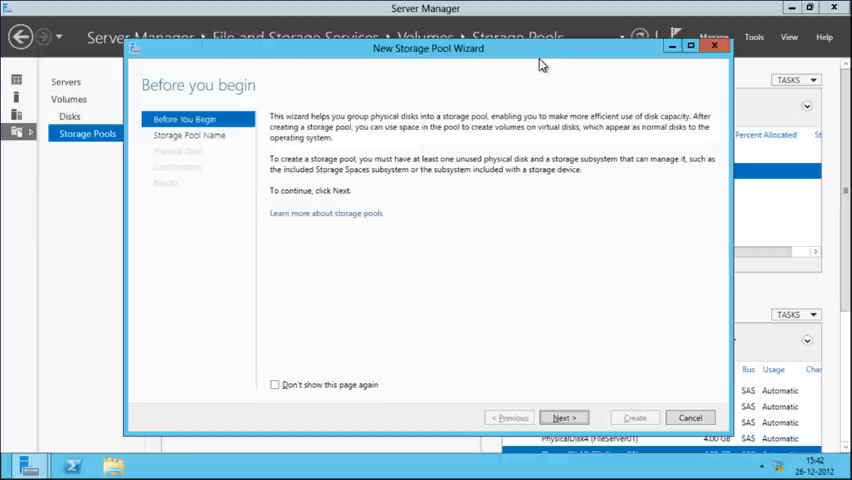
mouse_move(563, 381)
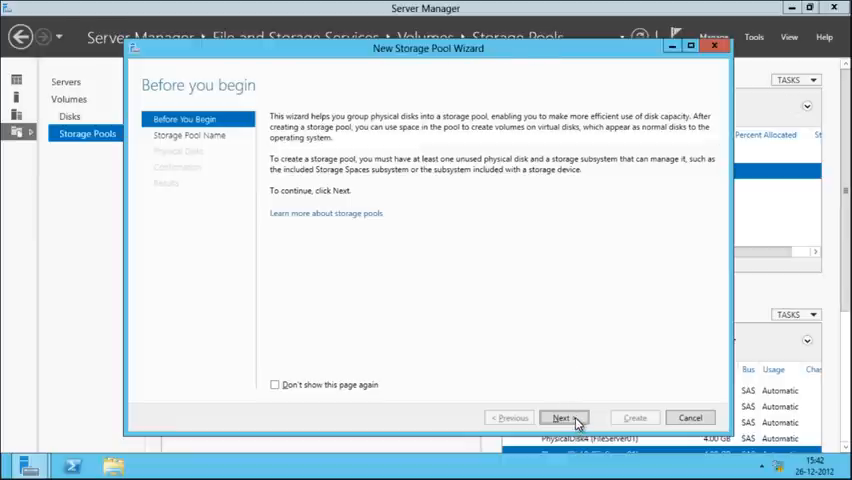
left_click(563, 417)
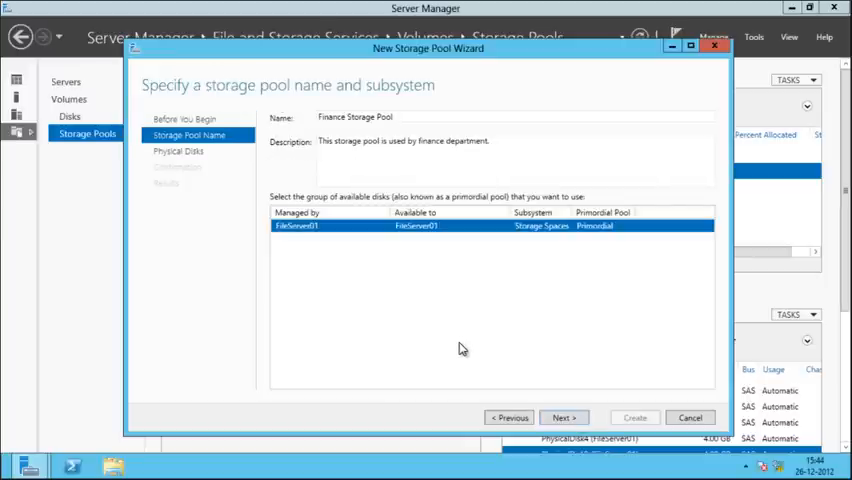
mouse_move(361, 130)
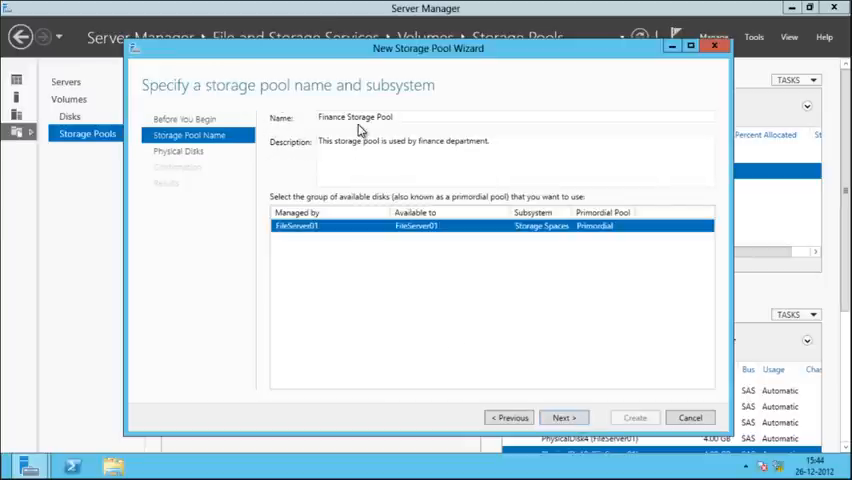
mouse_move(408, 145)
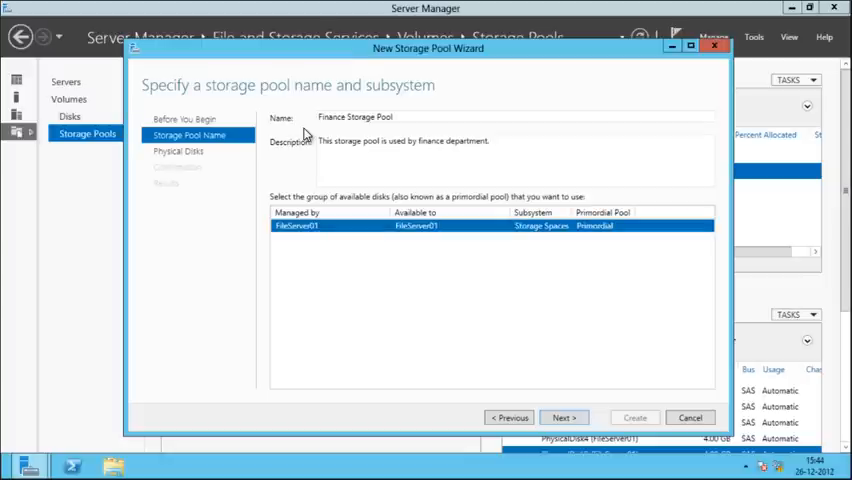
mouse_move(318, 165)
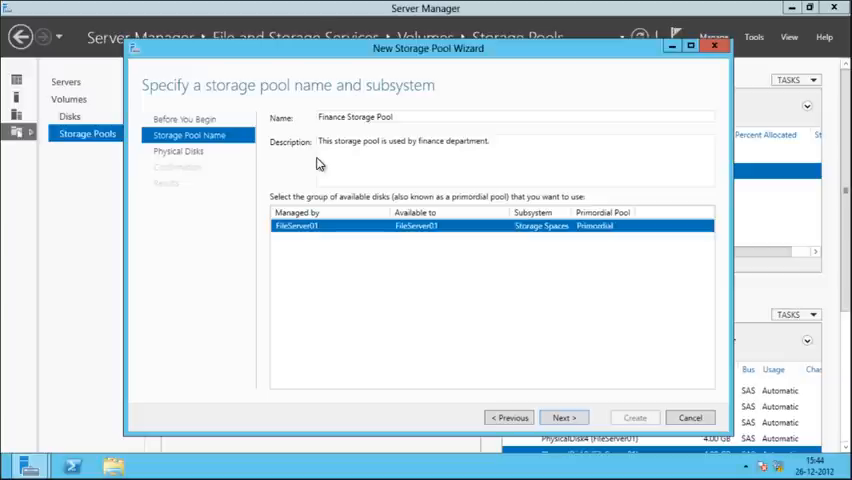
mouse_move(316, 247)
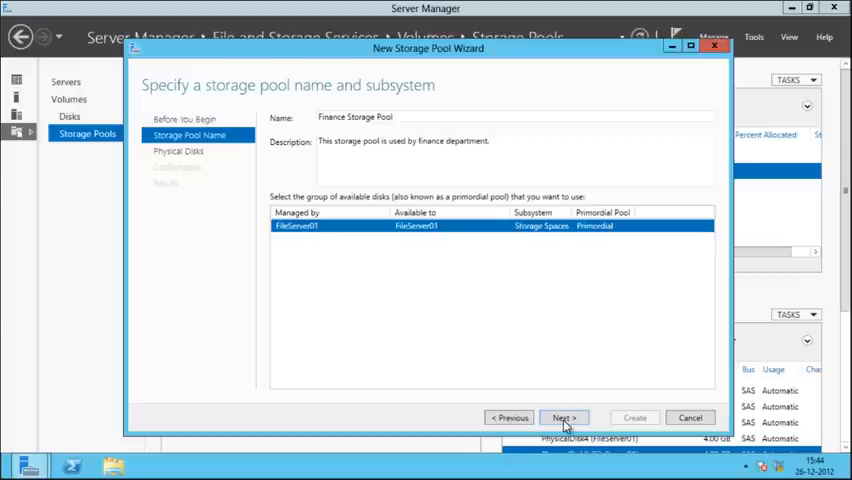
Advance to the physical disk page to select PhysicalDisk1–3 with automatic allocation.
left_click(562, 417)
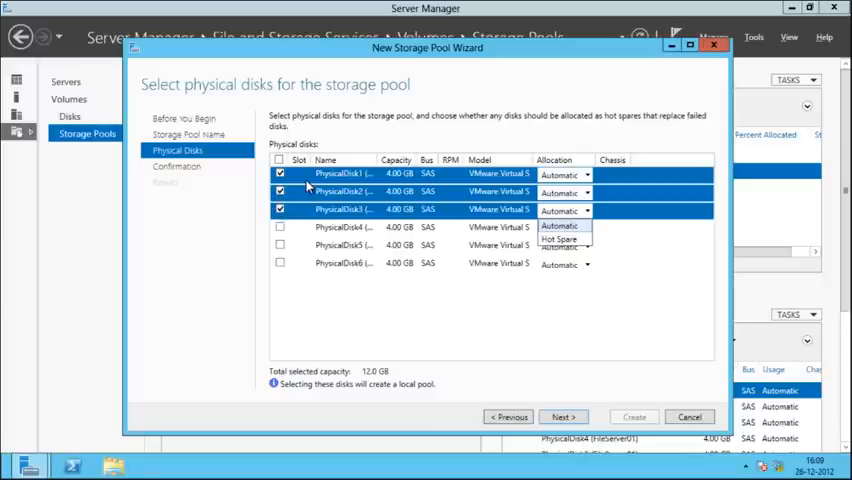
mouse_move(415, 188)
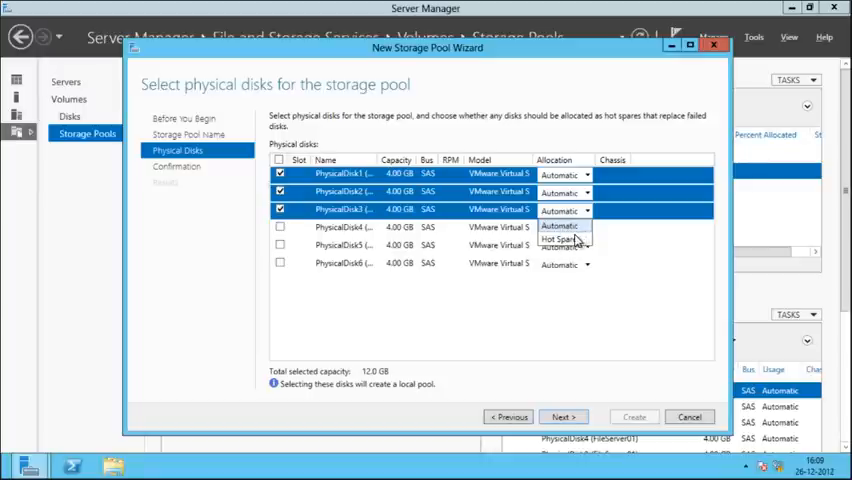
mouse_move(567, 252)
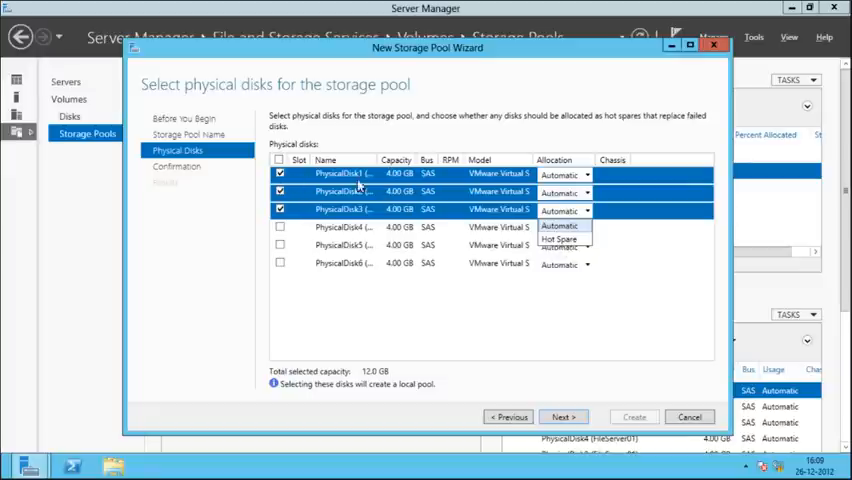
mouse_move(420, 188)
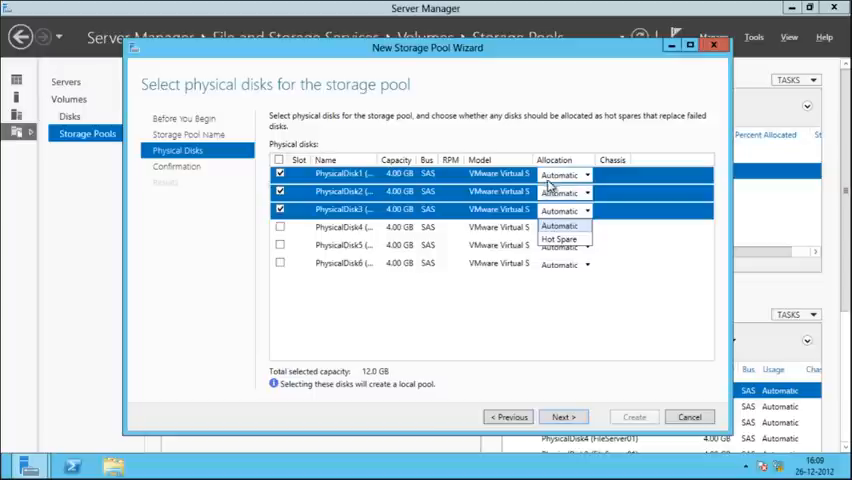
mouse_move(552, 248)
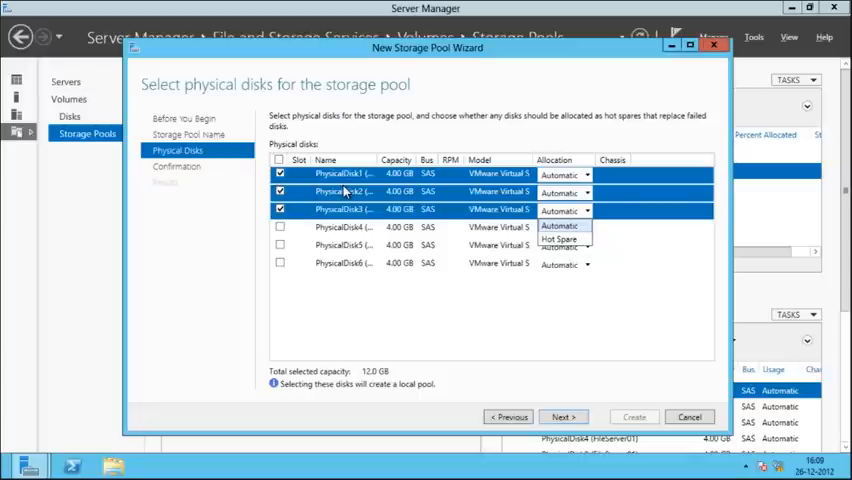
mouse_move(435, 212)
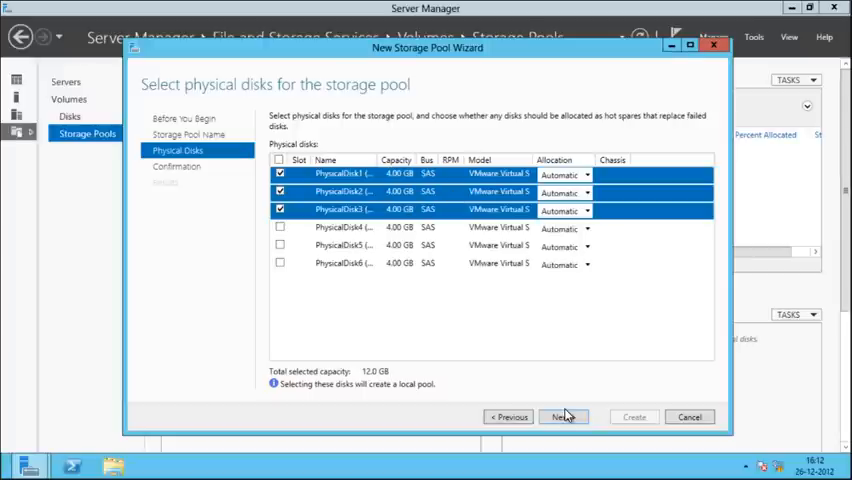
Review the confirmation page and create the pool from the three 4 GB disks.
left_click(563, 417)
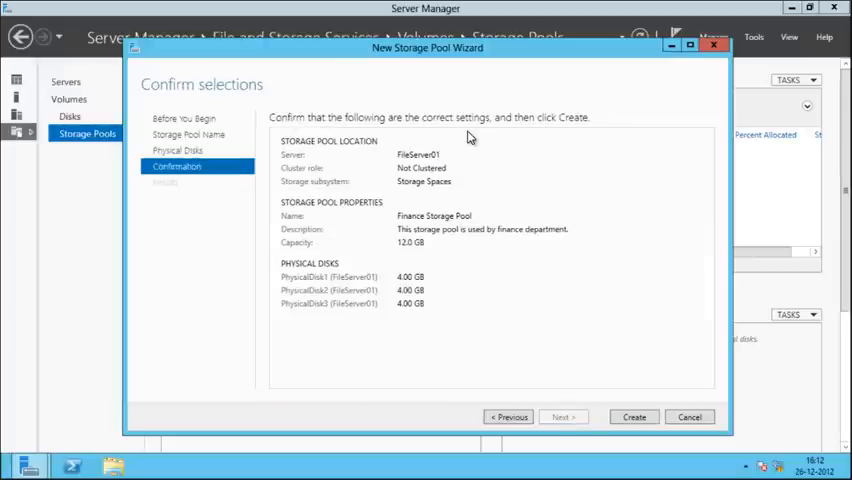
mouse_move(607, 384)
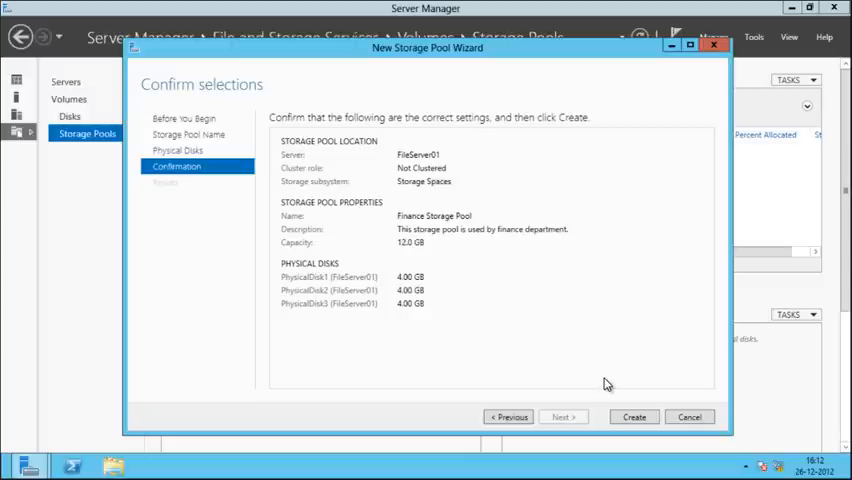
left_click(634, 417)
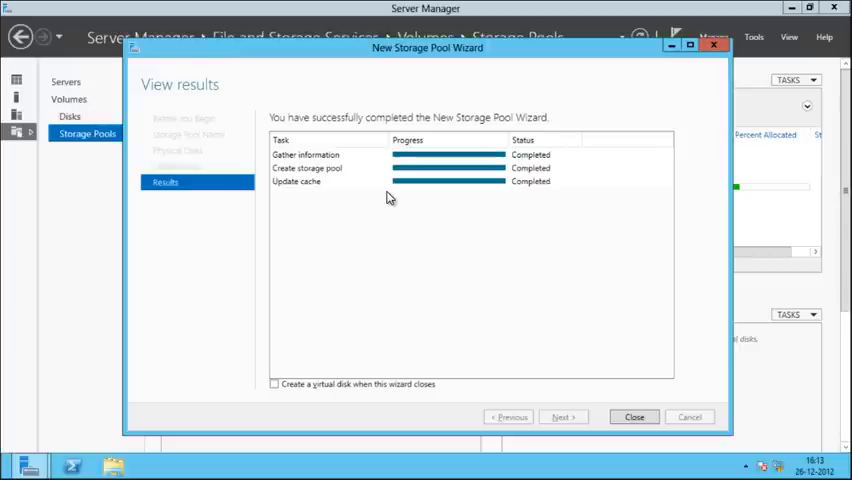
mouse_move(606, 354)
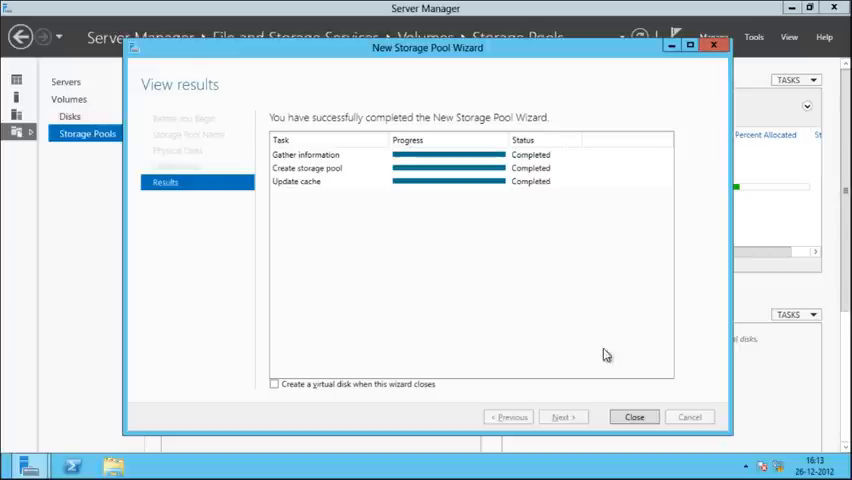
mouse_move(421, 393)
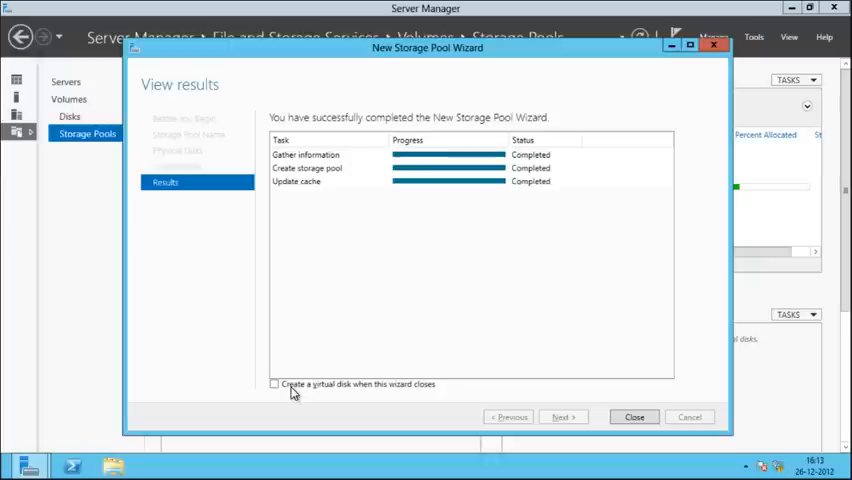
mouse_move(302, 392)
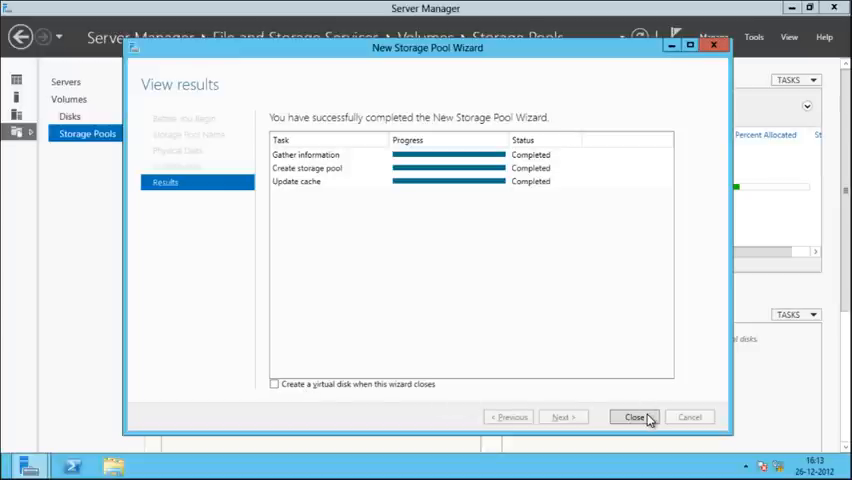
Close the wizard's results page to see Finance Storage Pool with PhysicalDisk1–3.
left_click(636, 417)
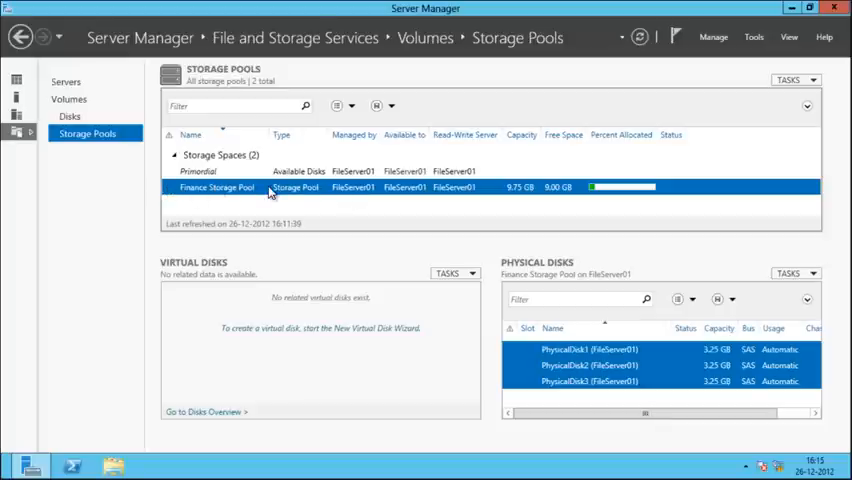
mouse_move(448, 197)
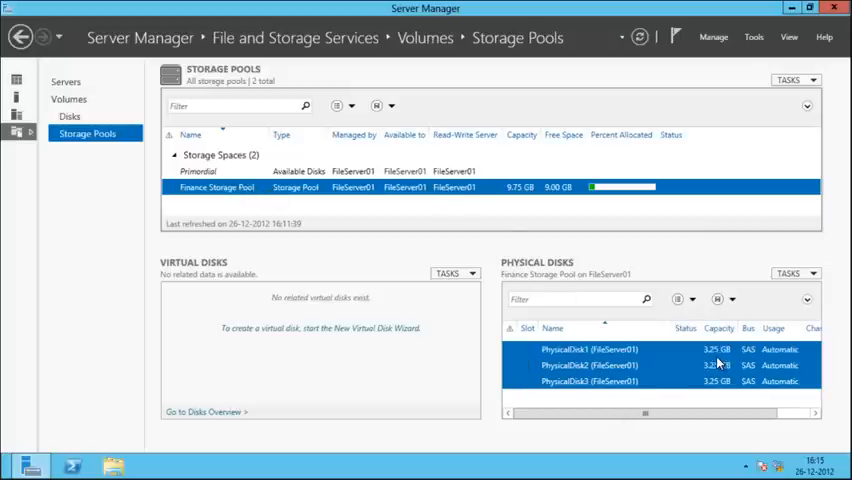
mouse_move(640, 372)
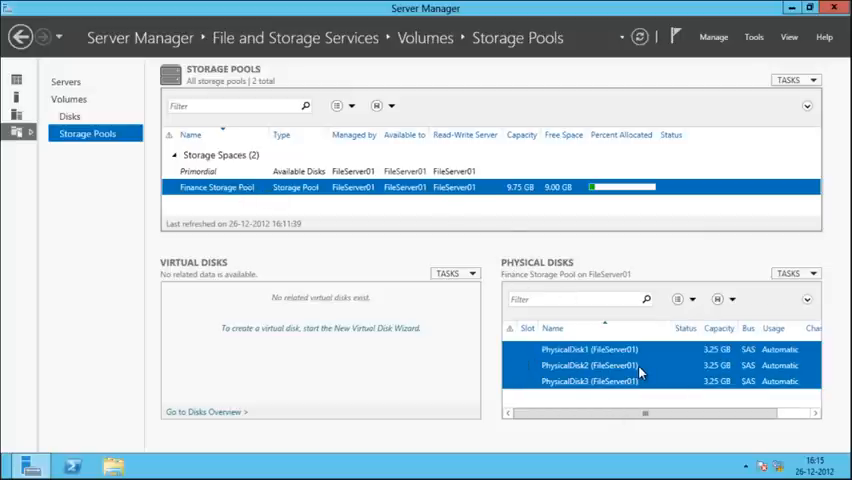
mouse_move(652, 380)
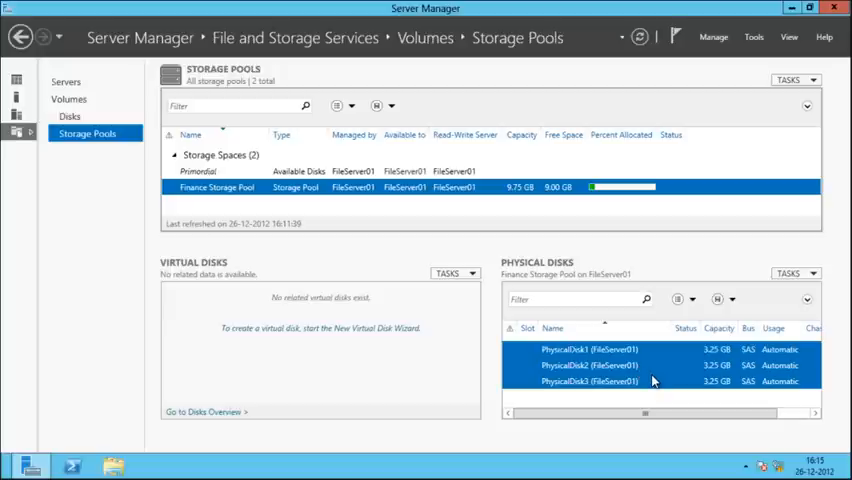